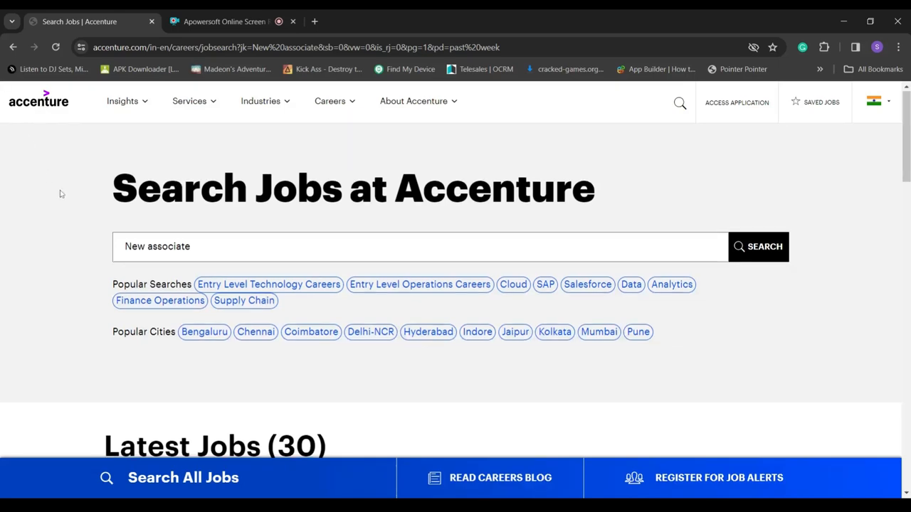
# Step: Scroll through the Trust & Safety New Associate listing after highlighting its title
pyautogui.scroll(-3)
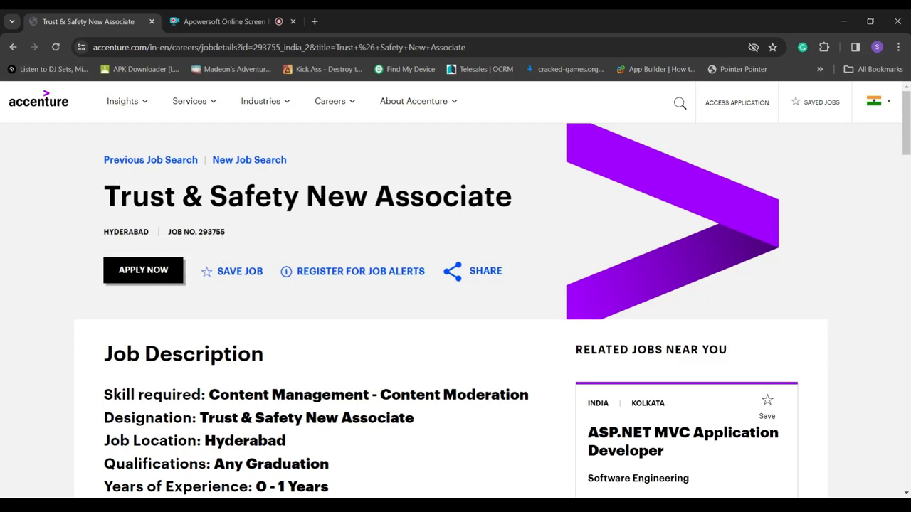
pyautogui.tripleClick(307, 196)
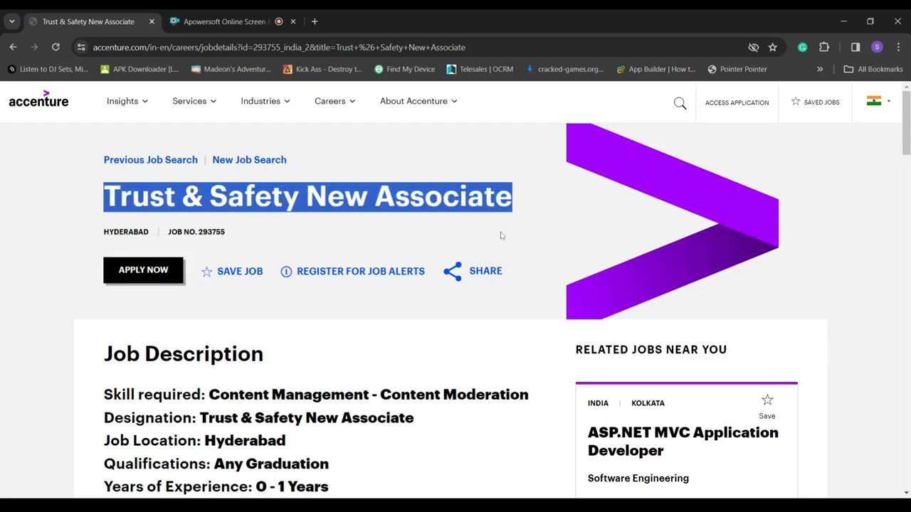
pyautogui.scroll(-3)
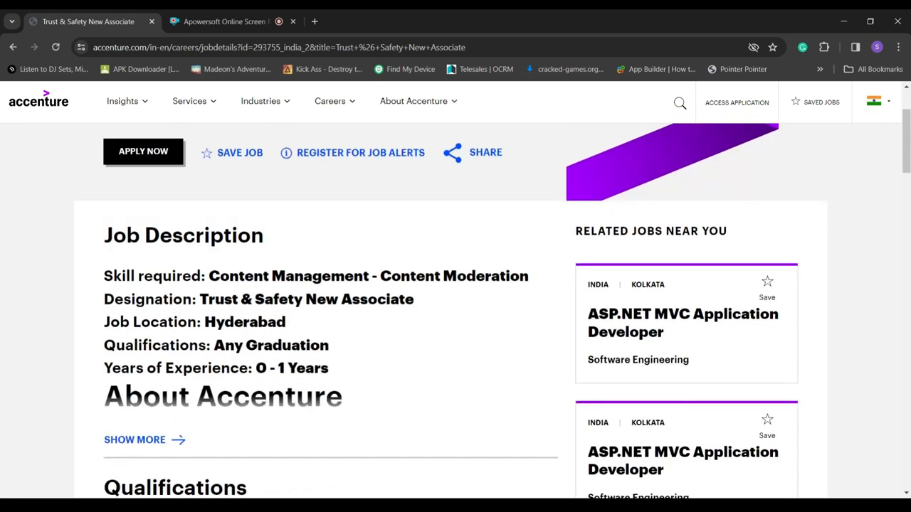
pyautogui.scroll(-3)
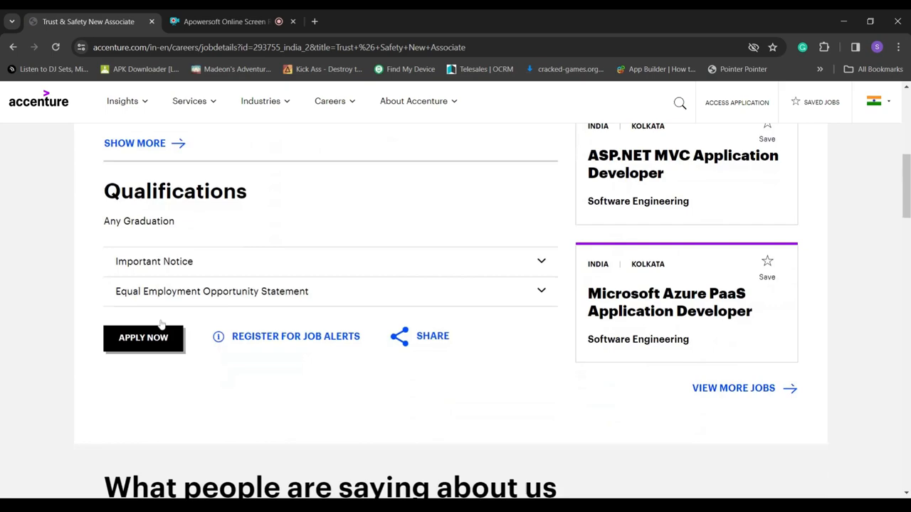
pyautogui.scroll(3)
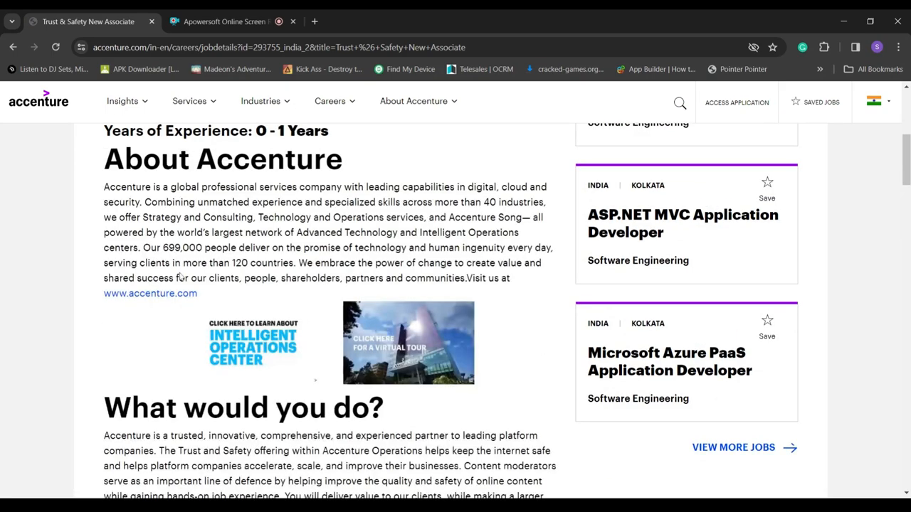
pyautogui.scroll(-3)
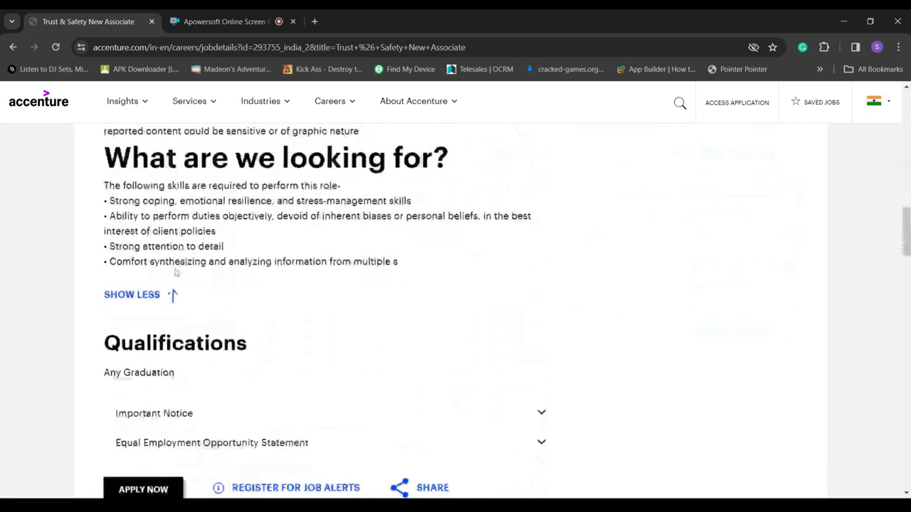
pyautogui.scroll(-3)
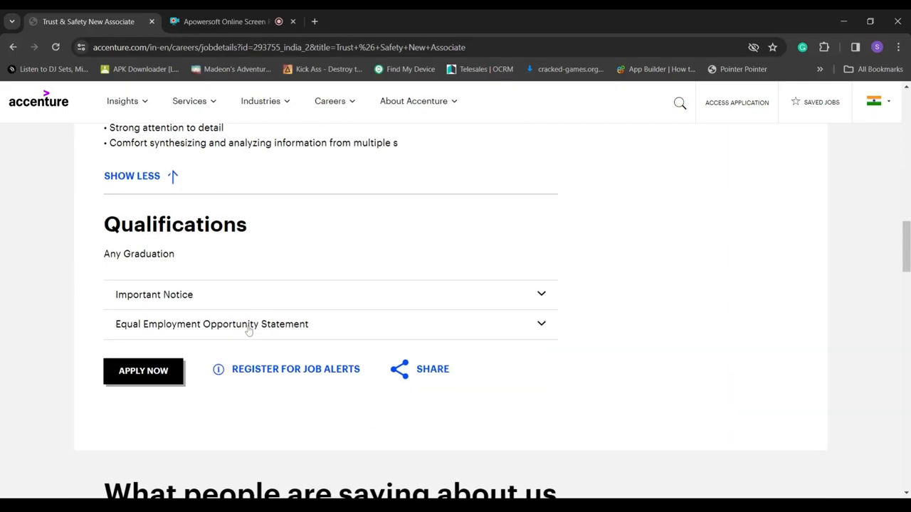
pyautogui.scroll(-3)
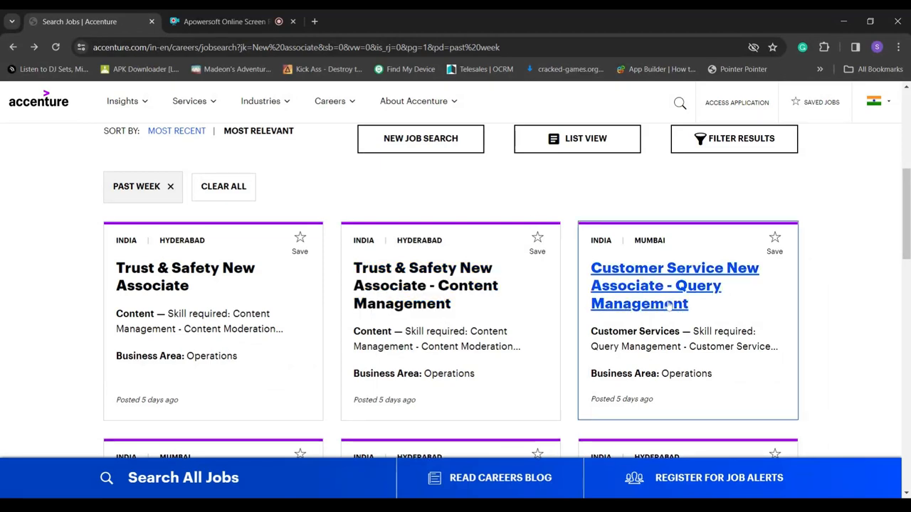
# Step: Open Customer Service New Associate - Query Management and review its designation and responsibilities
pyautogui.click(673, 286)
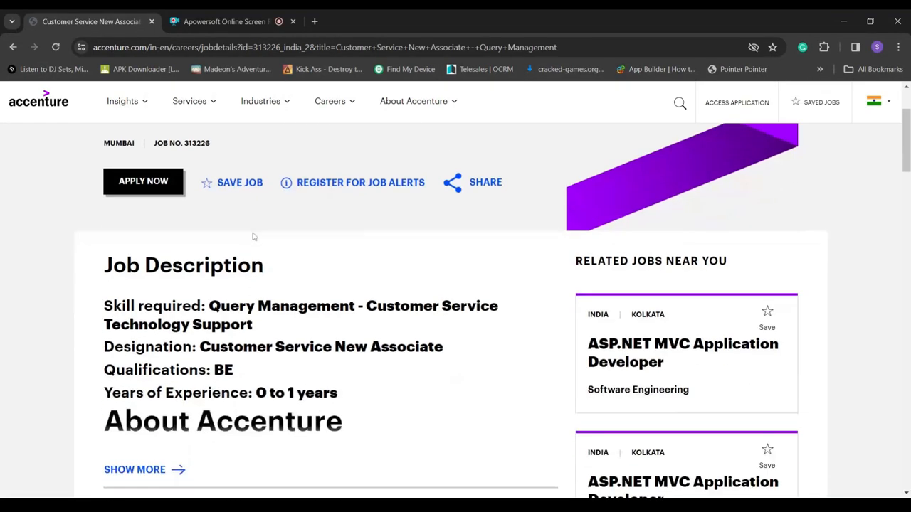
pyautogui.scroll(-3)
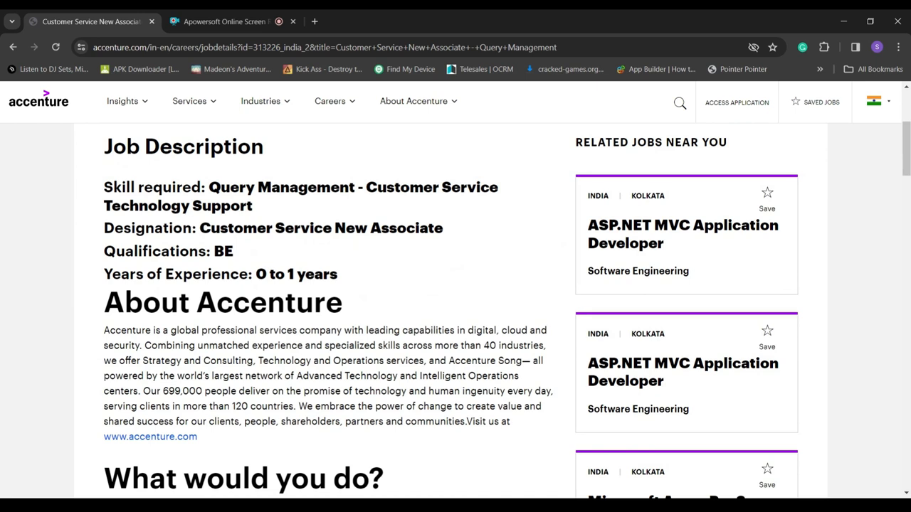
pyautogui.doubleClick(222, 251)
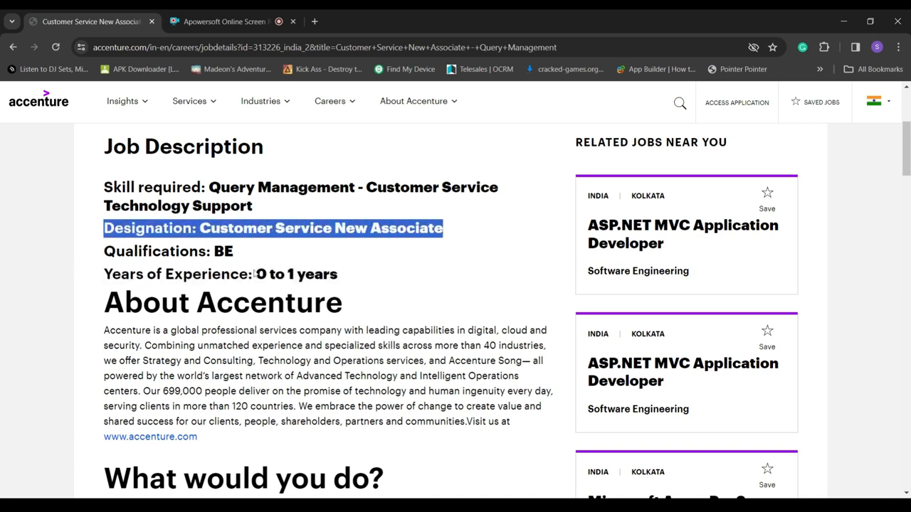
pyautogui.scroll(-3)
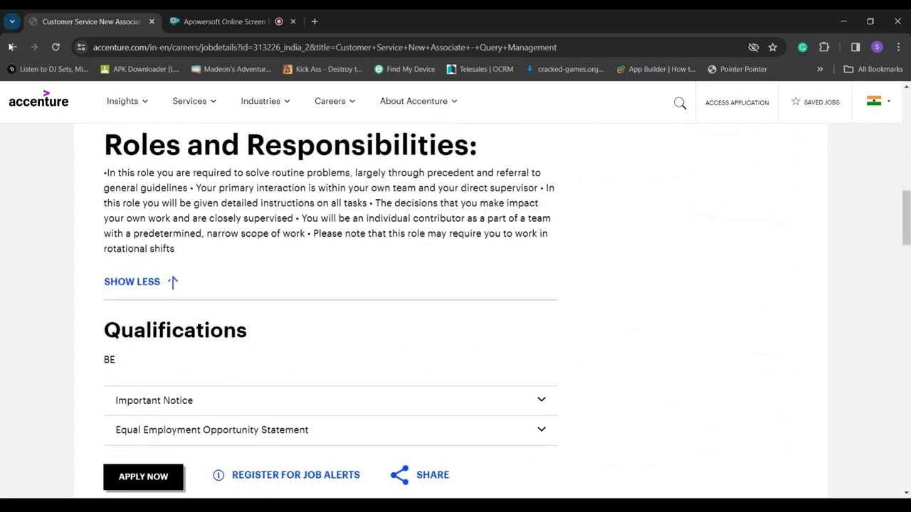
# Step: Return to the New associate results and page through results pages 2 and 3 onward
pyautogui.click(13, 47)
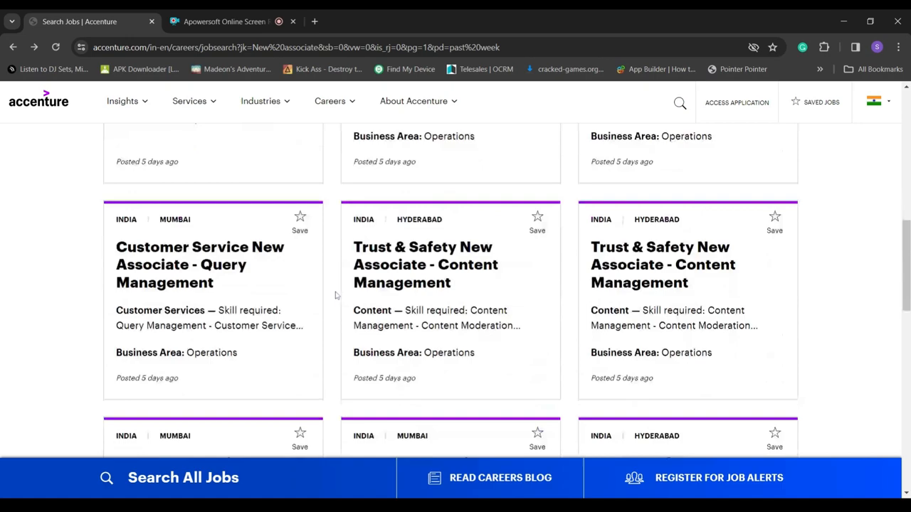
pyautogui.scroll(-3)
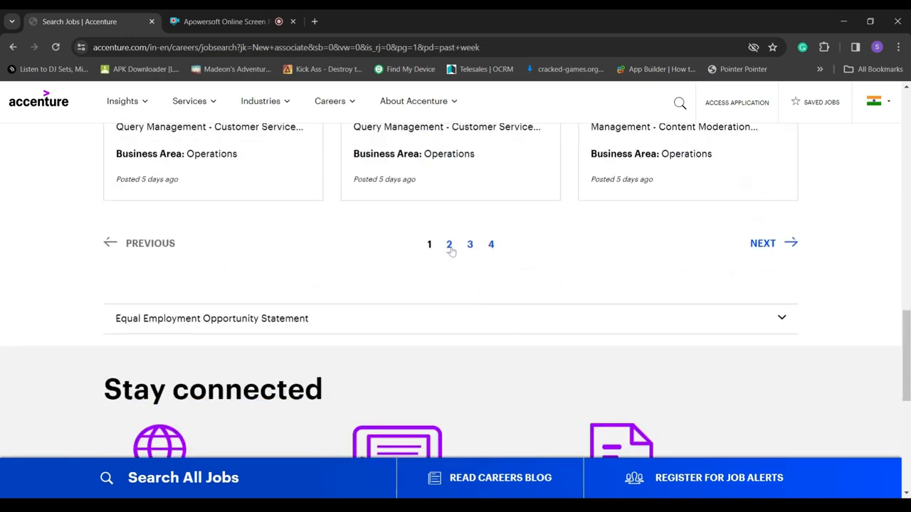
pyautogui.click(448, 244)
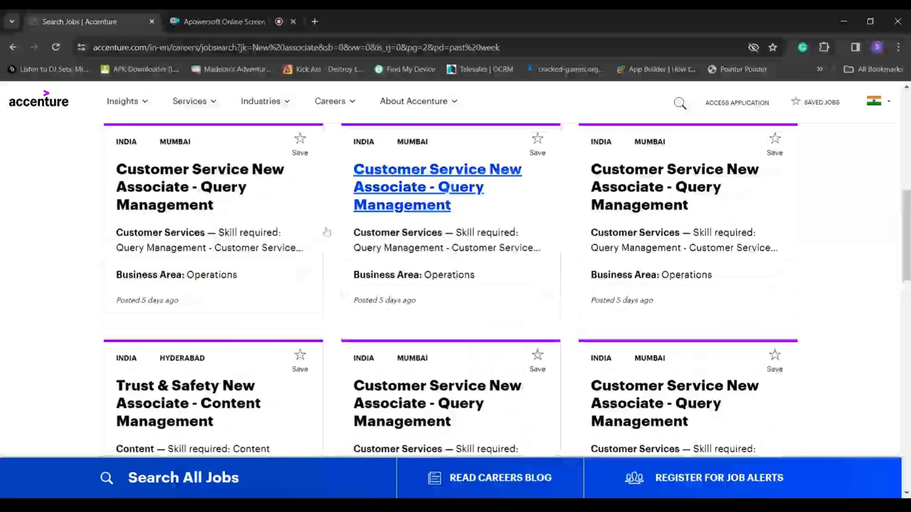
pyautogui.scroll(-3)
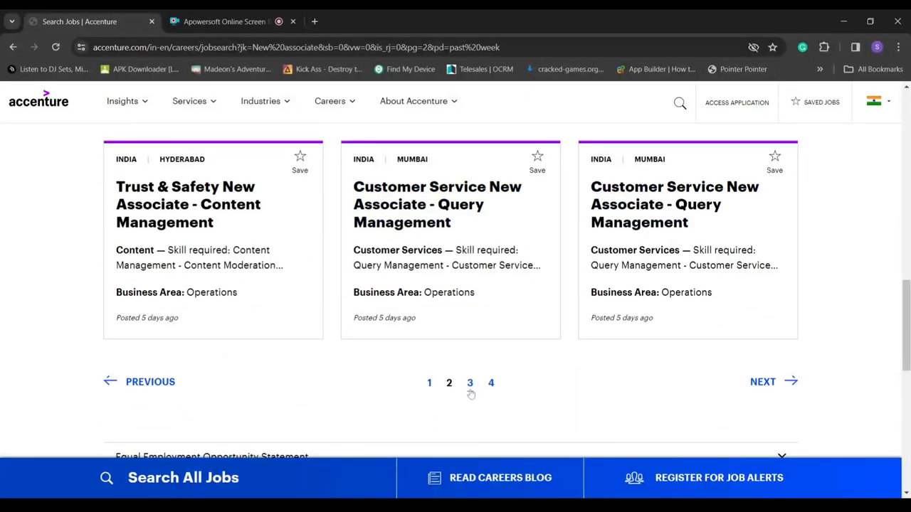
pyautogui.click(470, 383)
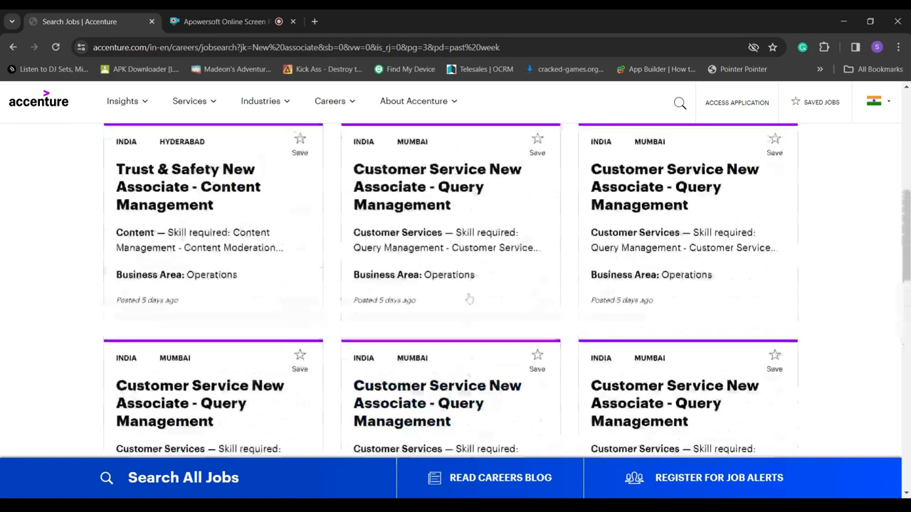
pyautogui.scroll(-3)
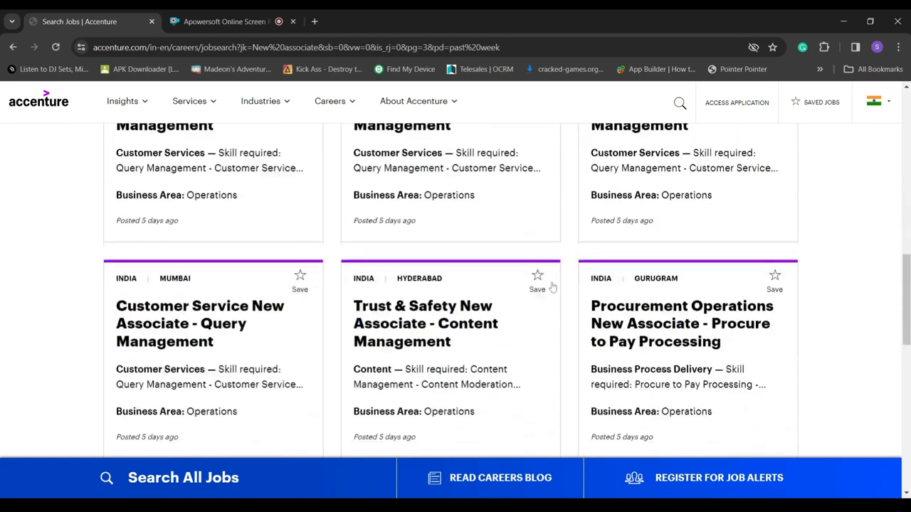
pyautogui.scroll(-3)
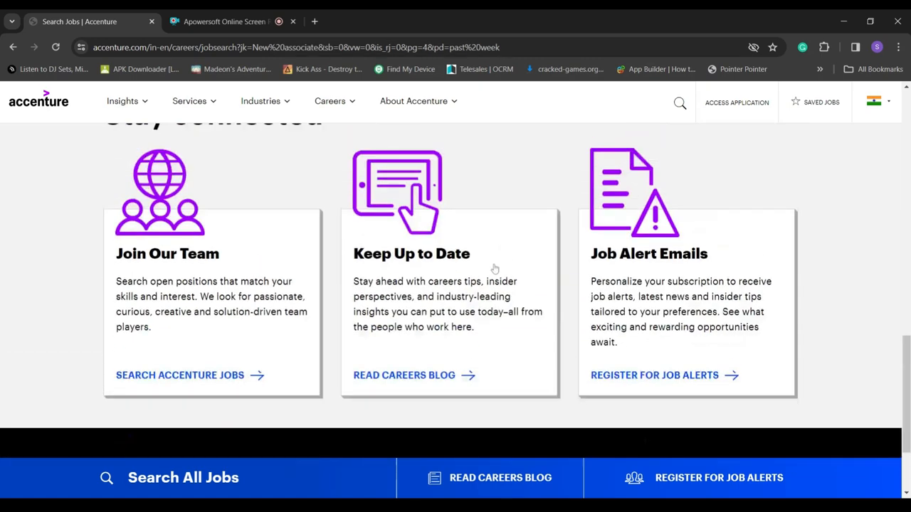
pyautogui.scroll(3)
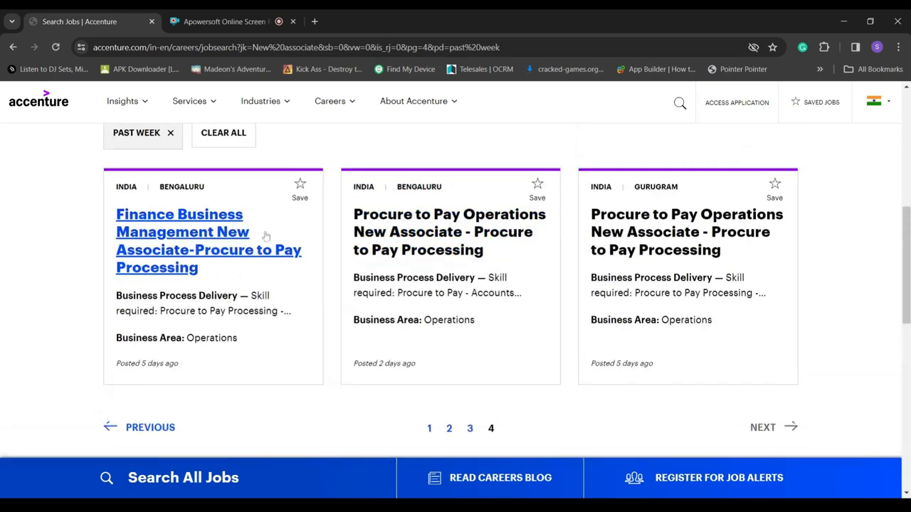
# Step: Open Finance Business Management New Associate-Procure to Pay Processing and highlight its Any Graduation qualification
pyautogui.click(179, 232)
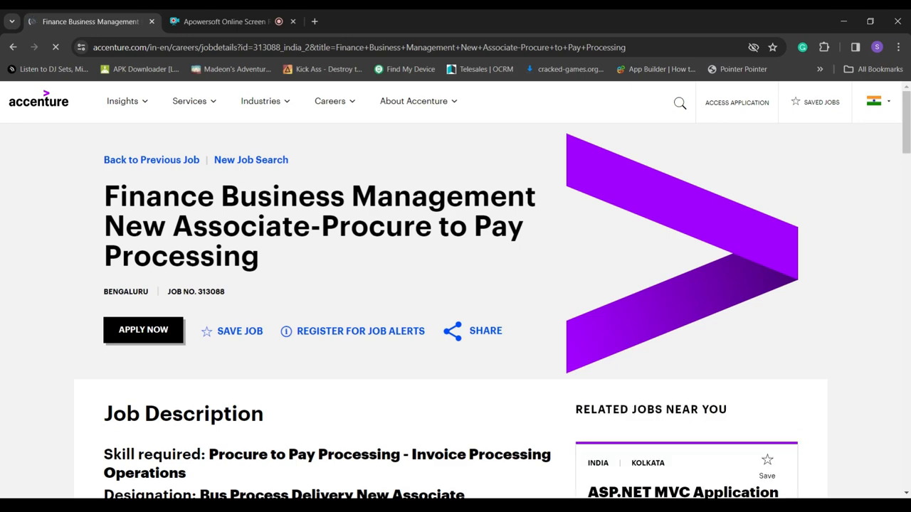
pyautogui.moveTo(103, 195); pyautogui.dragTo(221, 291)
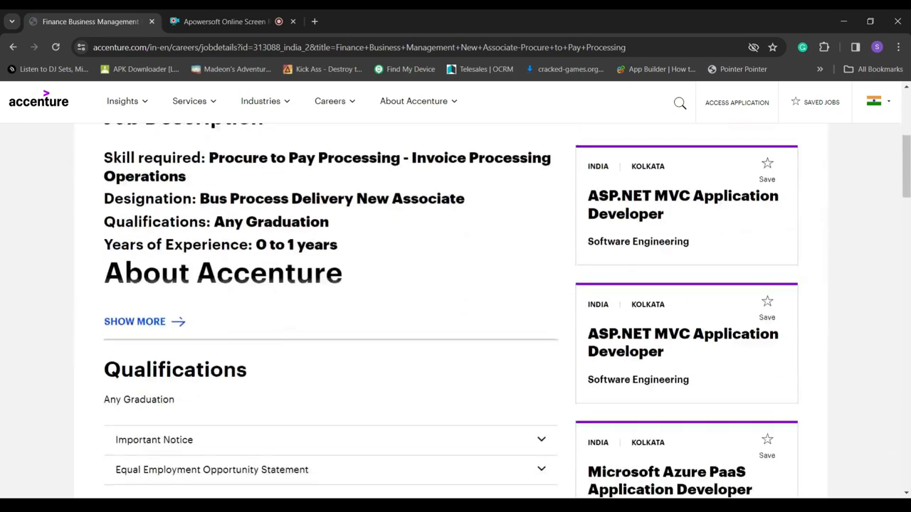
pyautogui.moveTo(225, 221); pyautogui.dragTo(329, 222)
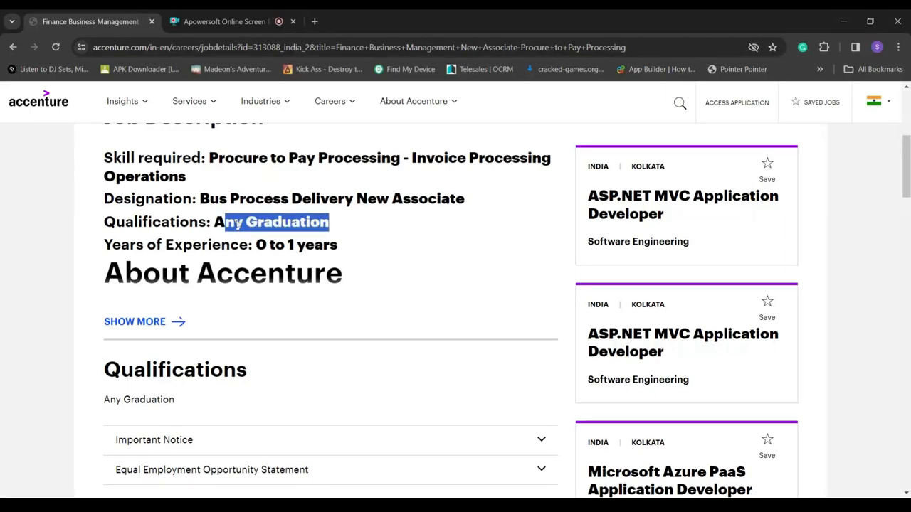
pyautogui.scroll(-3)
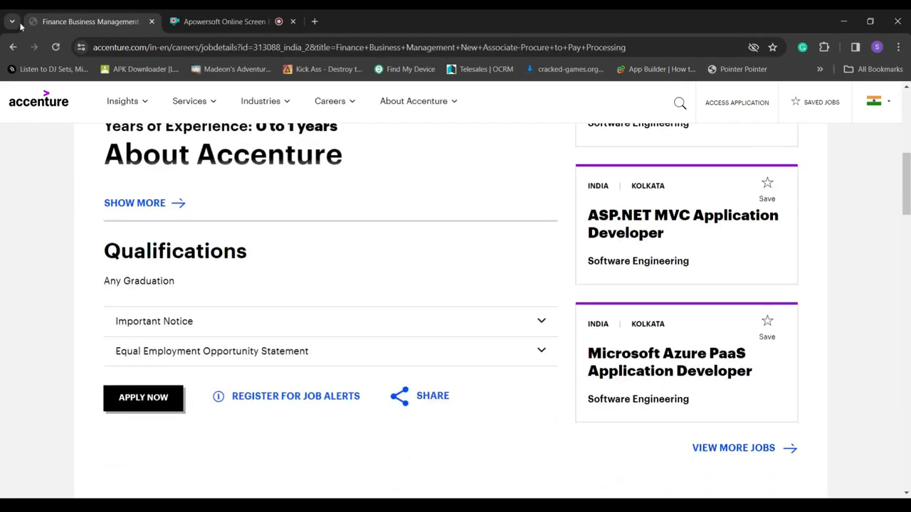
# Step: Go back to the Latest Jobs (30) results and highlight the Past Week filter label
pyautogui.click(13, 47)
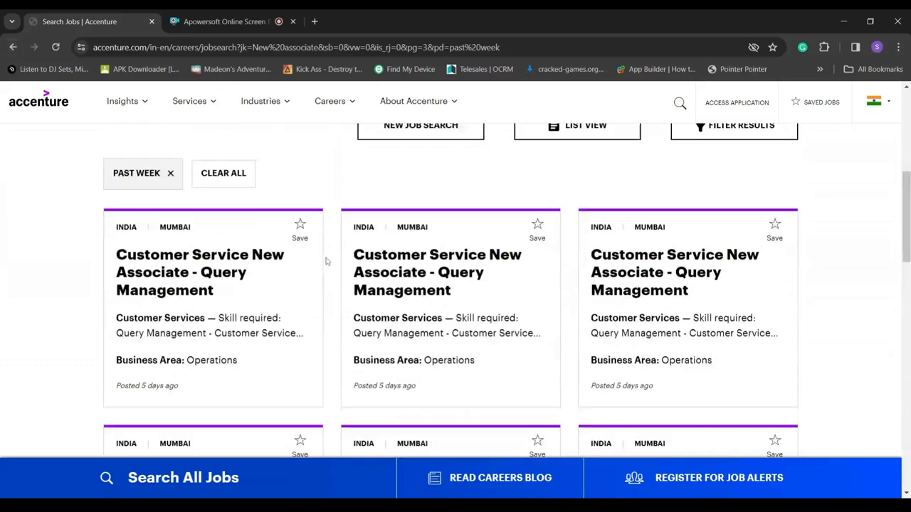
pyautogui.scroll(-3)
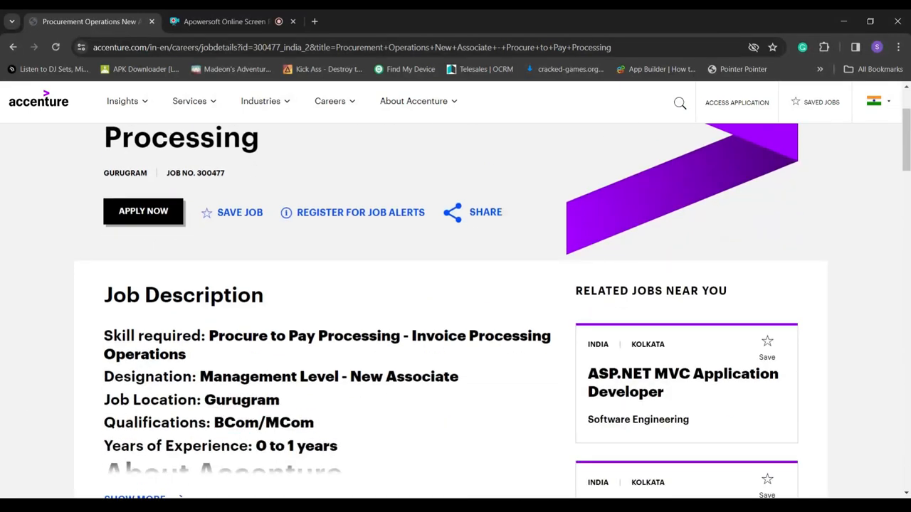
pyautogui.moveTo(43, 275)
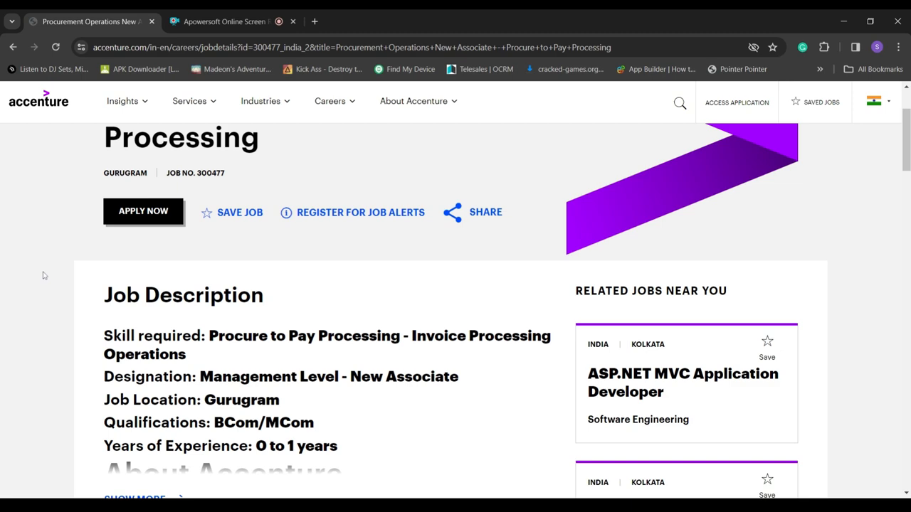
pyautogui.scroll(-3)
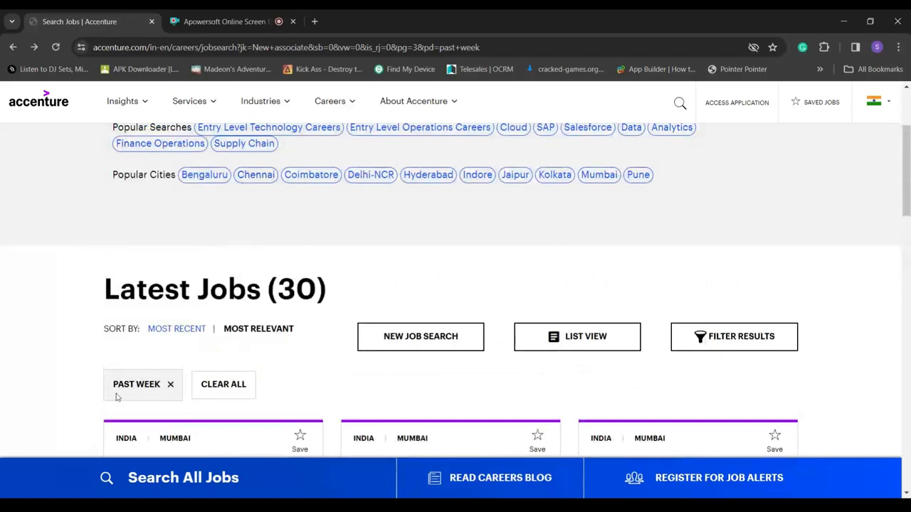
pyautogui.doubleClick(136, 384)
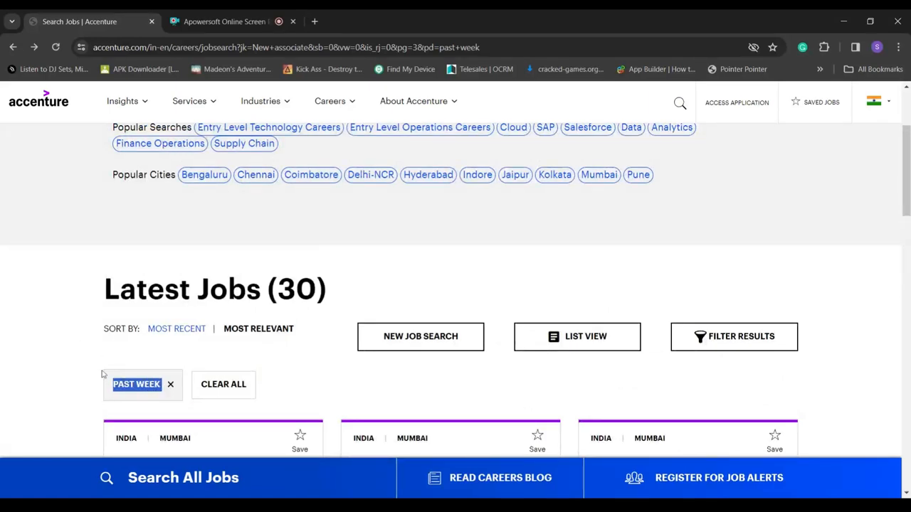